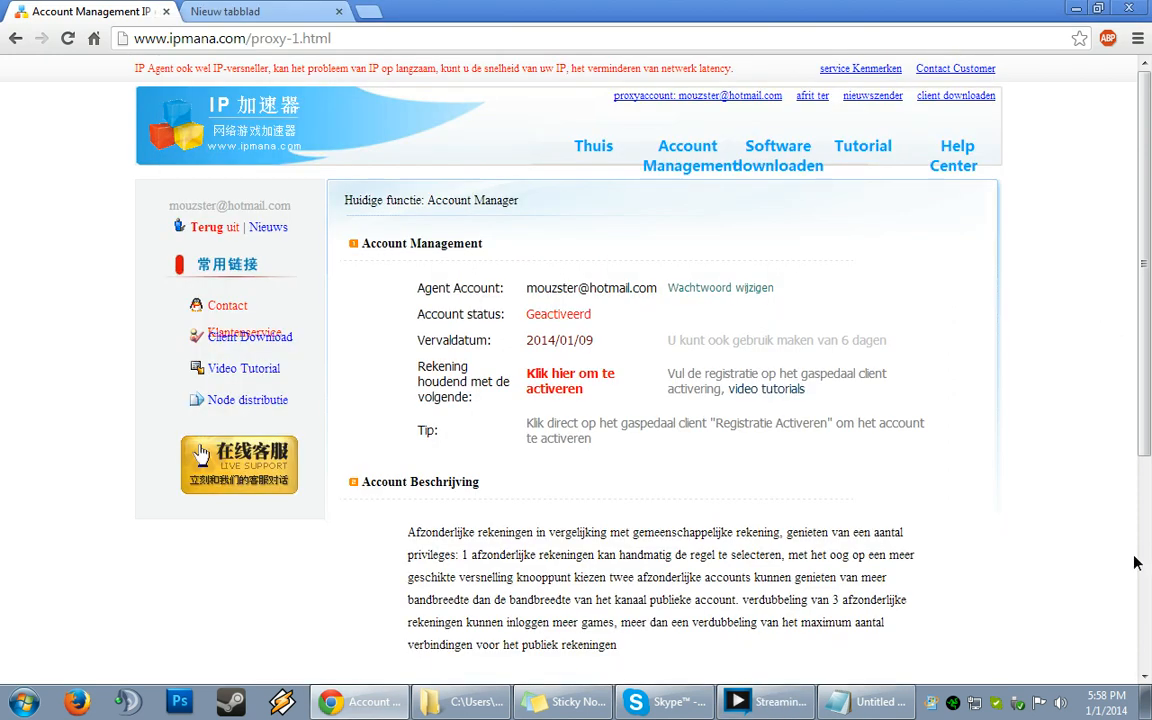
mouse_move(1014, 520)
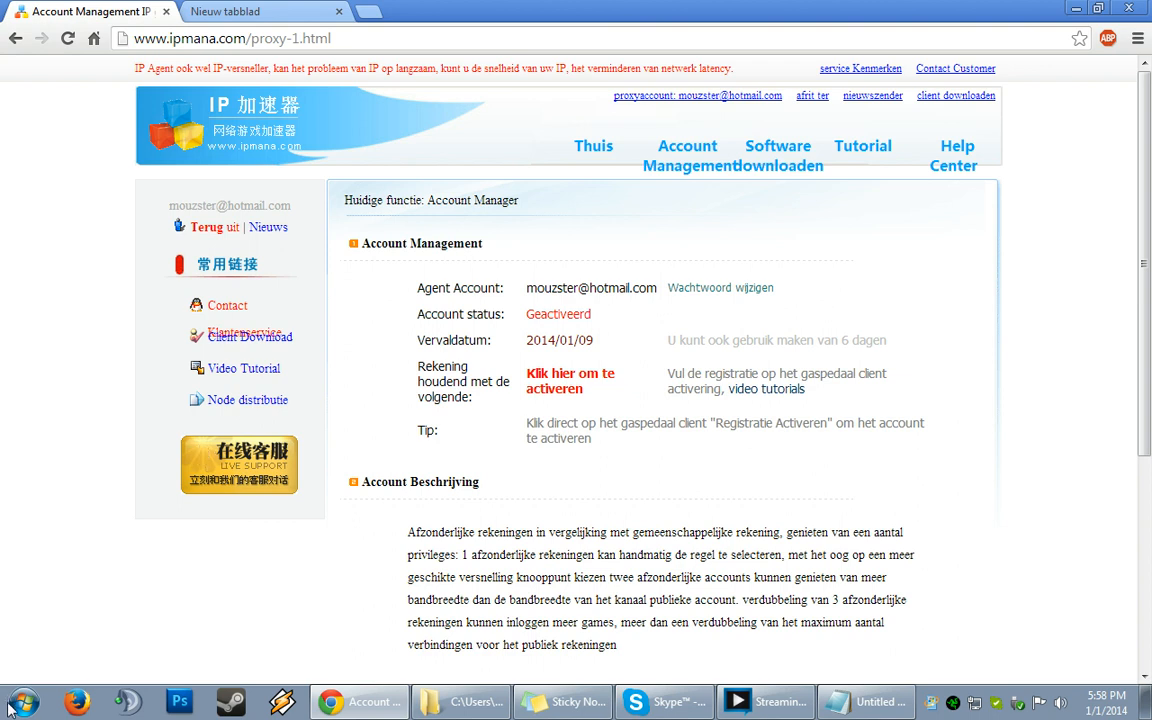
mouse_move(202, 456)
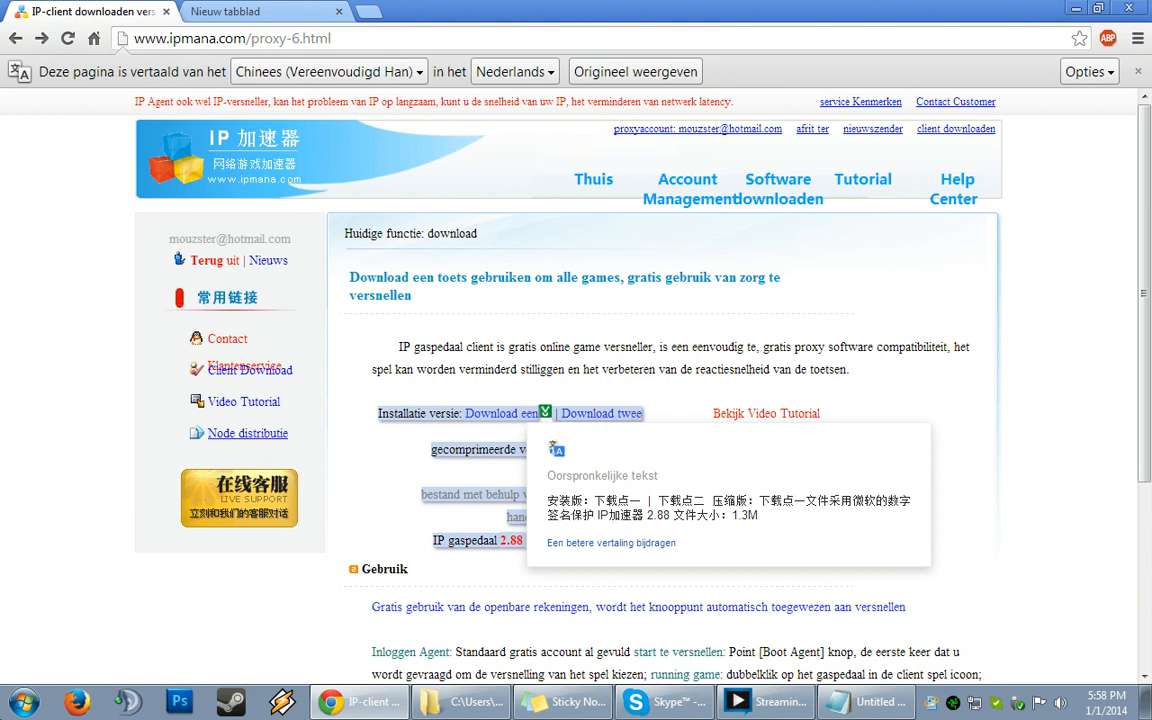
Step: Download and run the IP加速器 client from ipmana.com so its login window appears
left_click(16, 700)
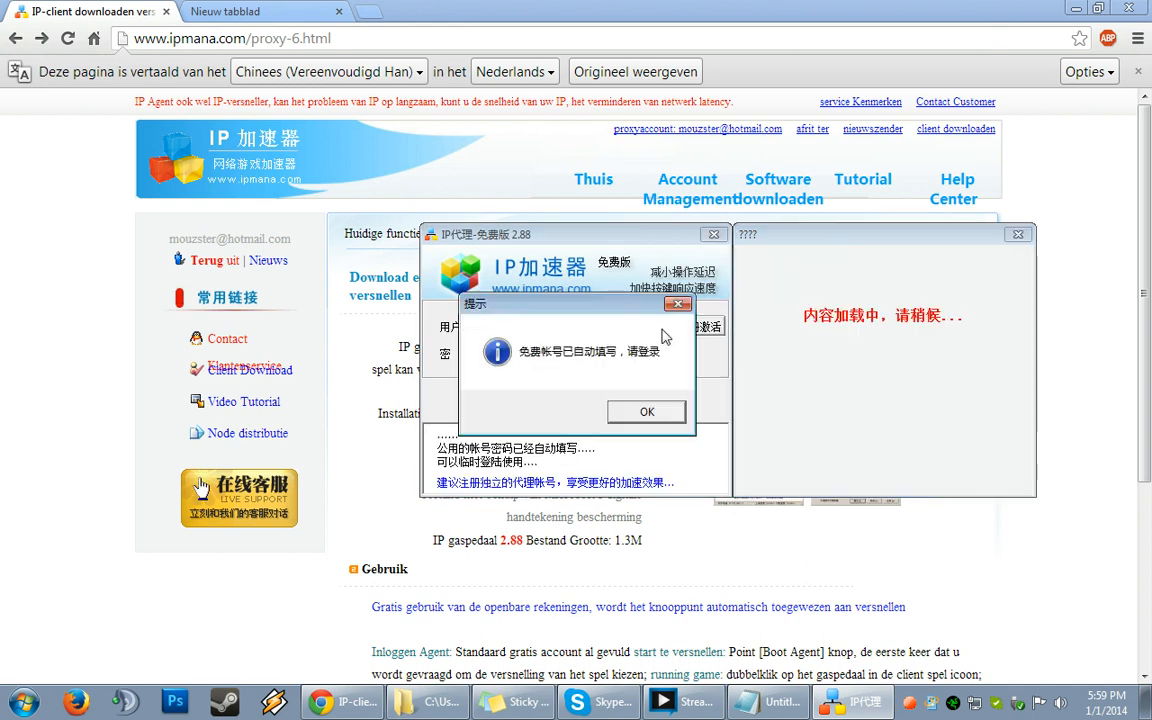
Step: Dismiss the free-account notice and bring up the 注册帐号 agent registration form
left_click(646, 412)
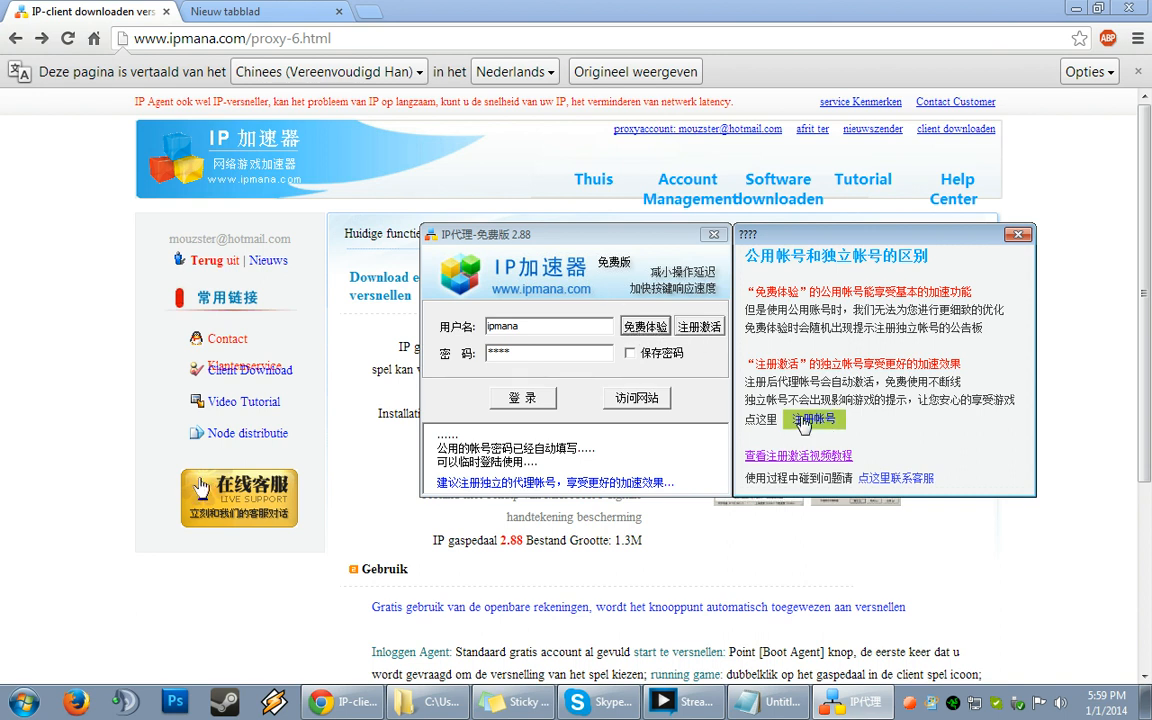
left_click(814, 420)
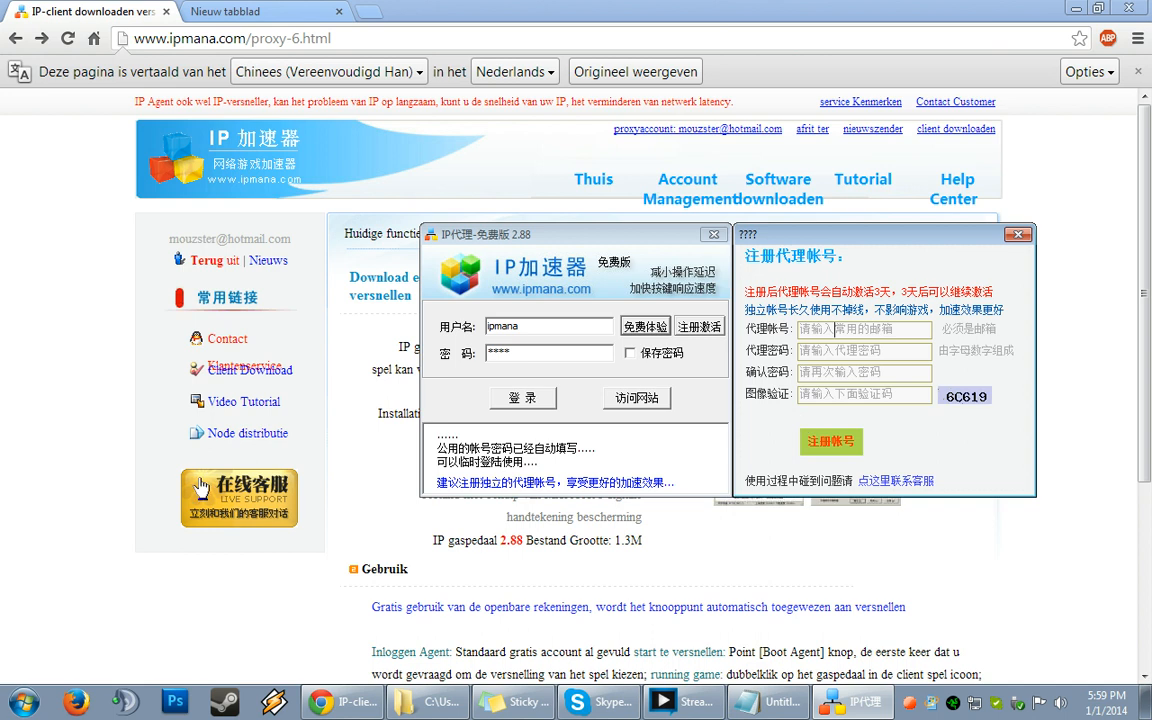
left_click(864, 328)
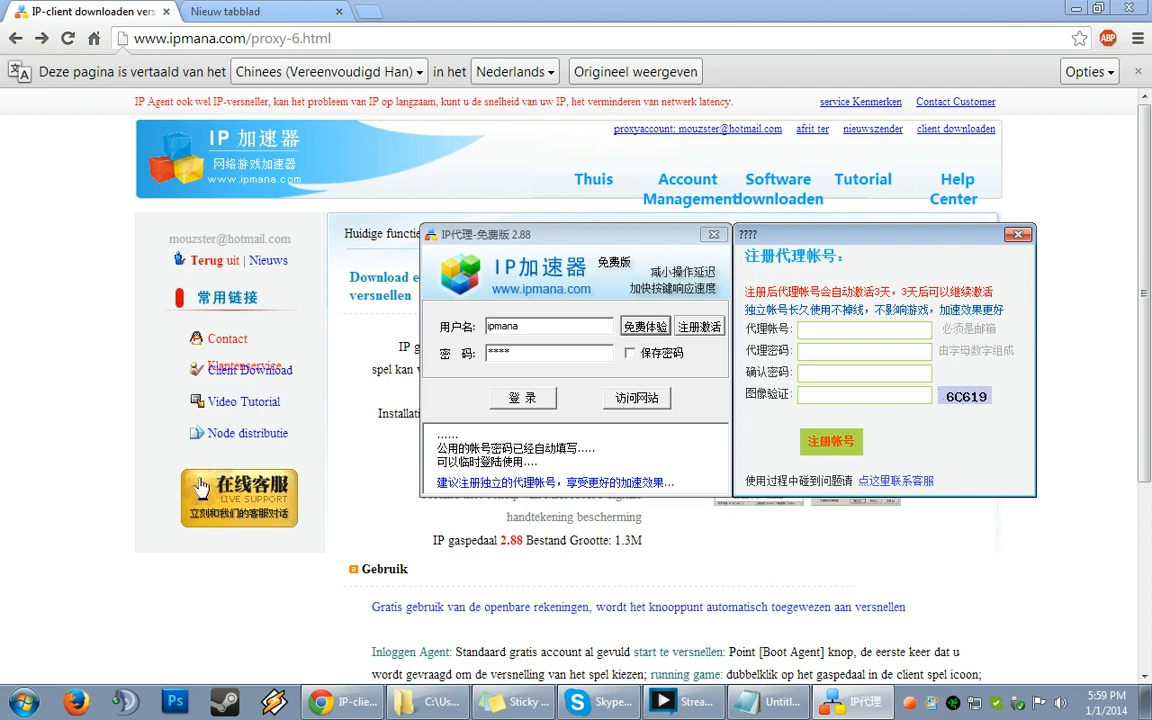
mouse_move(1080, 376)
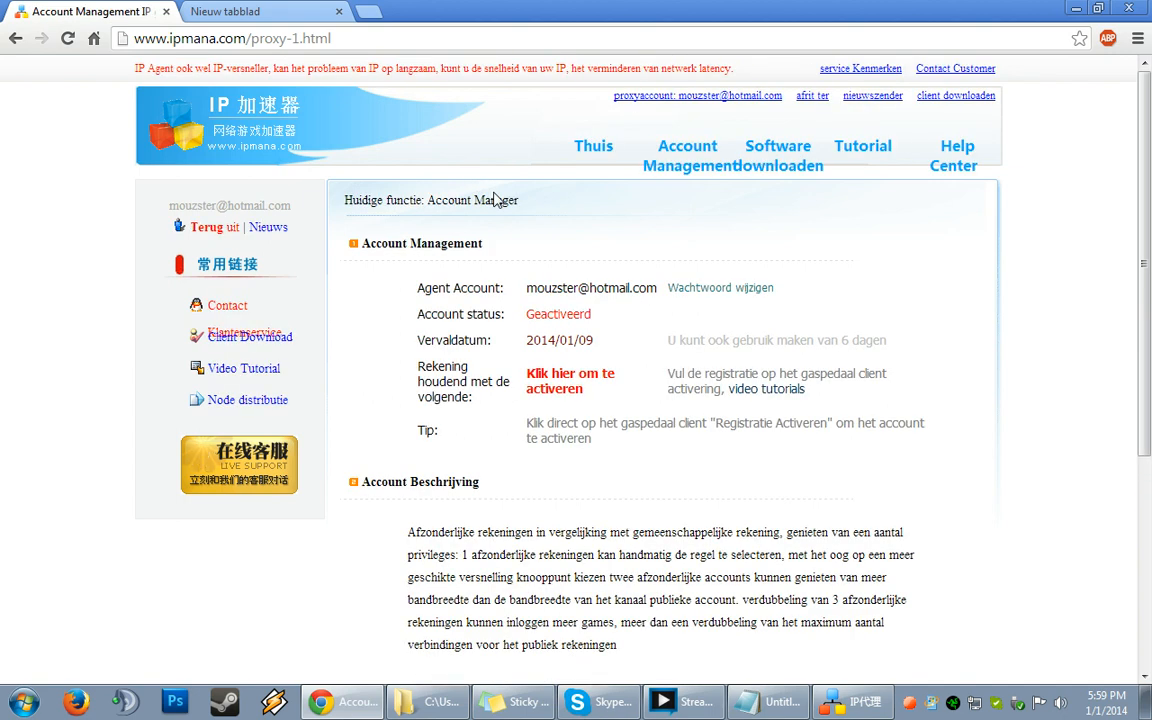
mouse_move(548, 218)
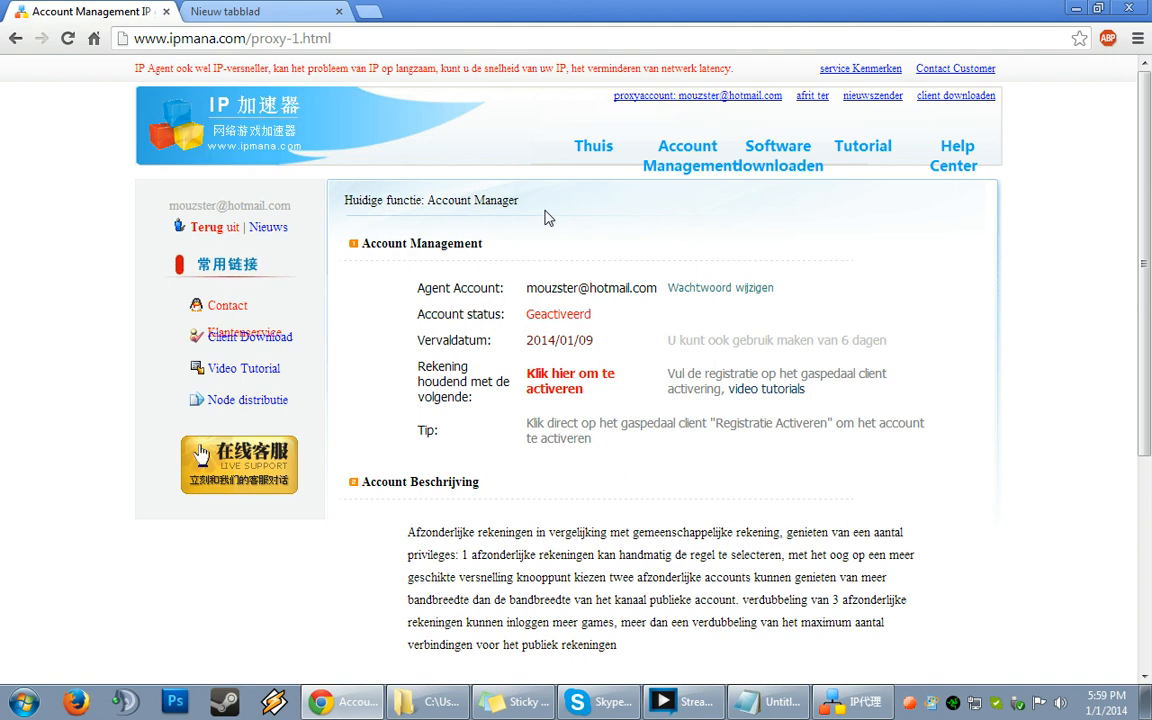
mouse_move(644, 374)
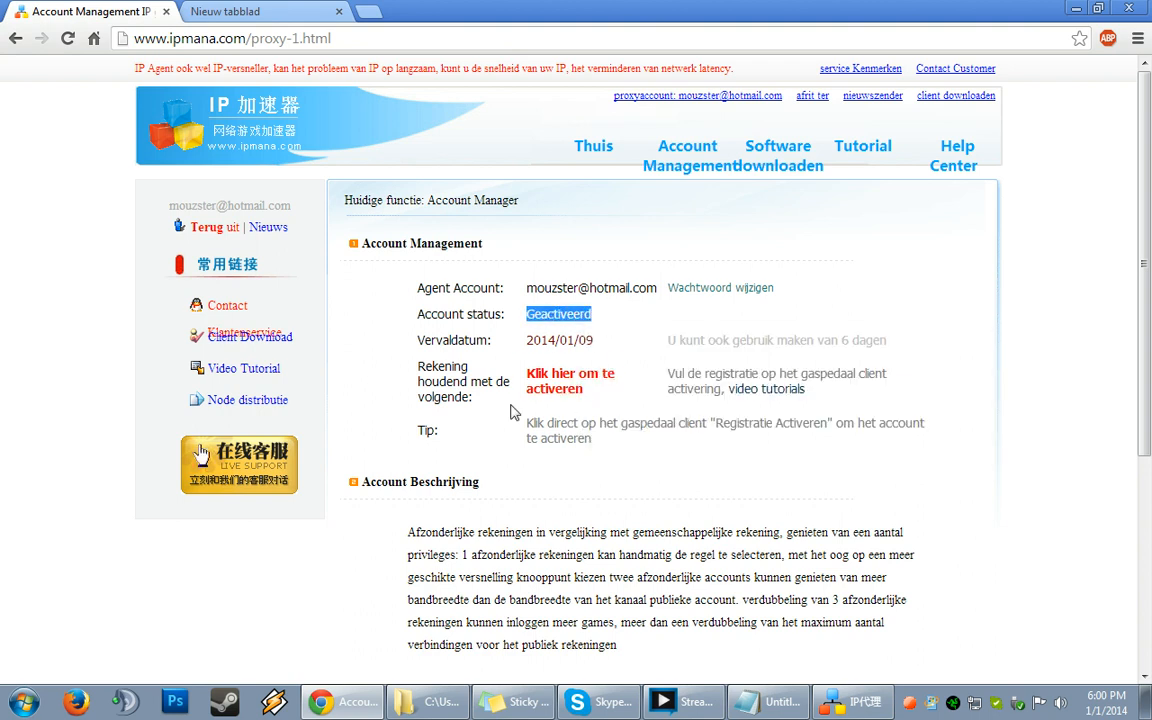
mouse_move(570, 388)
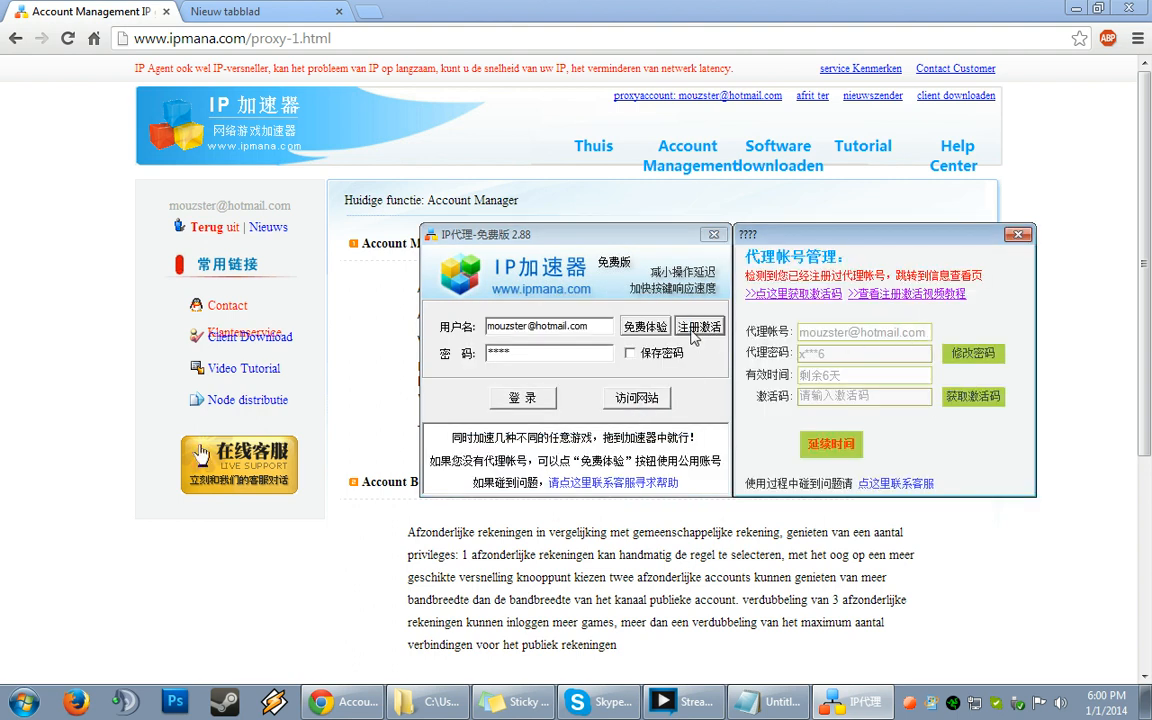
Step: Try 修改密码, dismiss the wrong-password warning, then try 延长时间
left_click(972, 352)
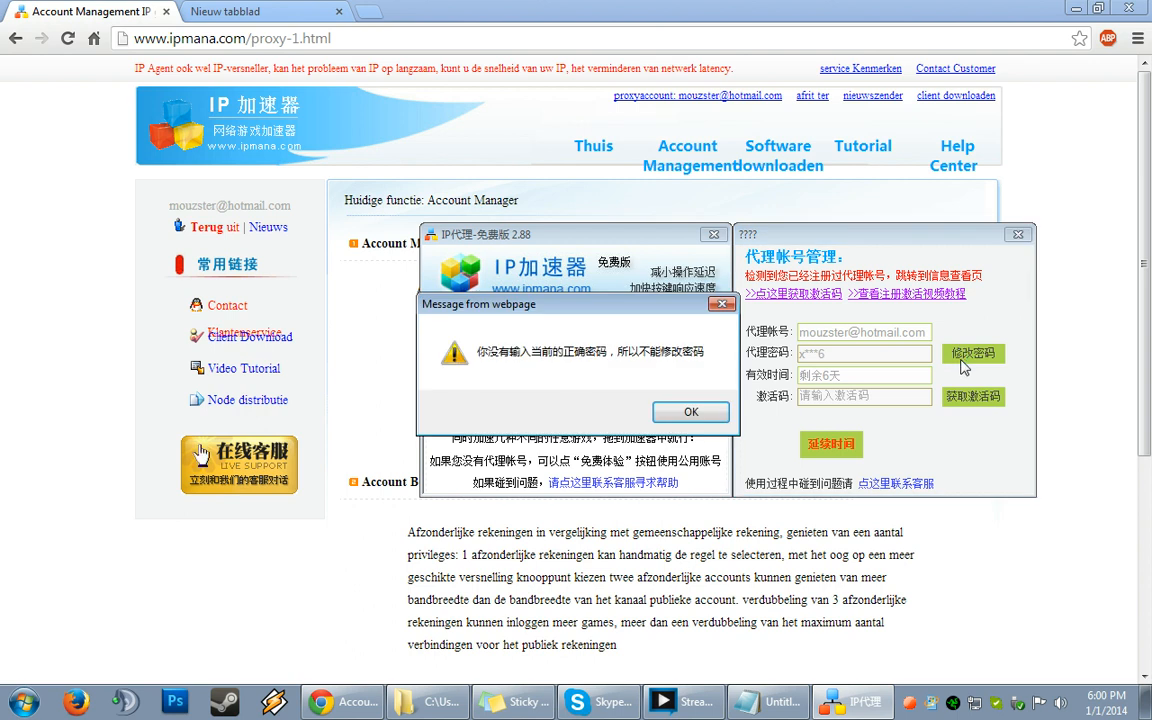
left_click(690, 412)
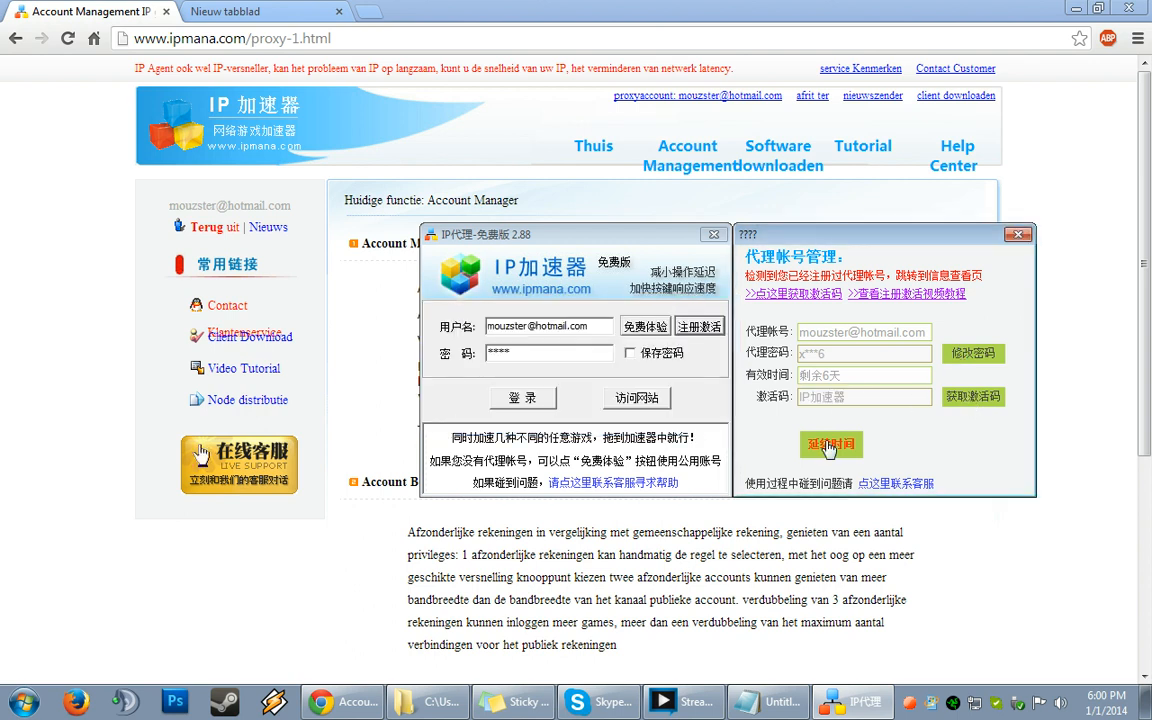
left_click(832, 444)
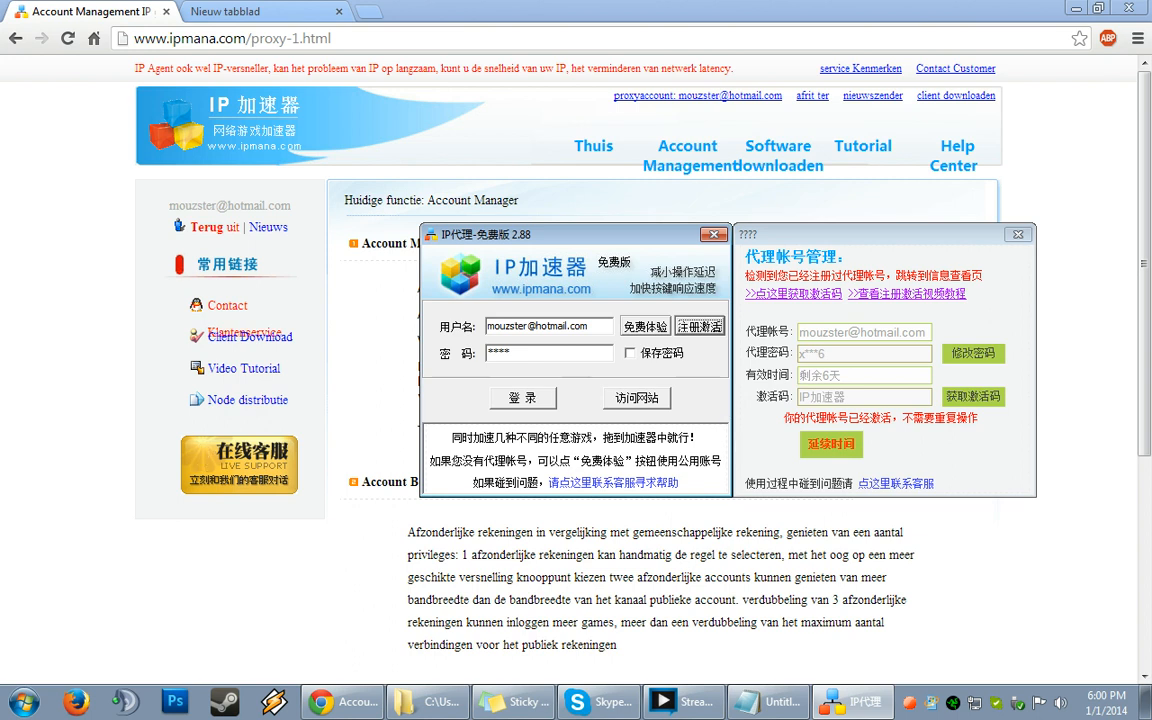
Step: Re-enter the password and log in with the agent account, showing 230 minutes remaining
left_click(522, 396)
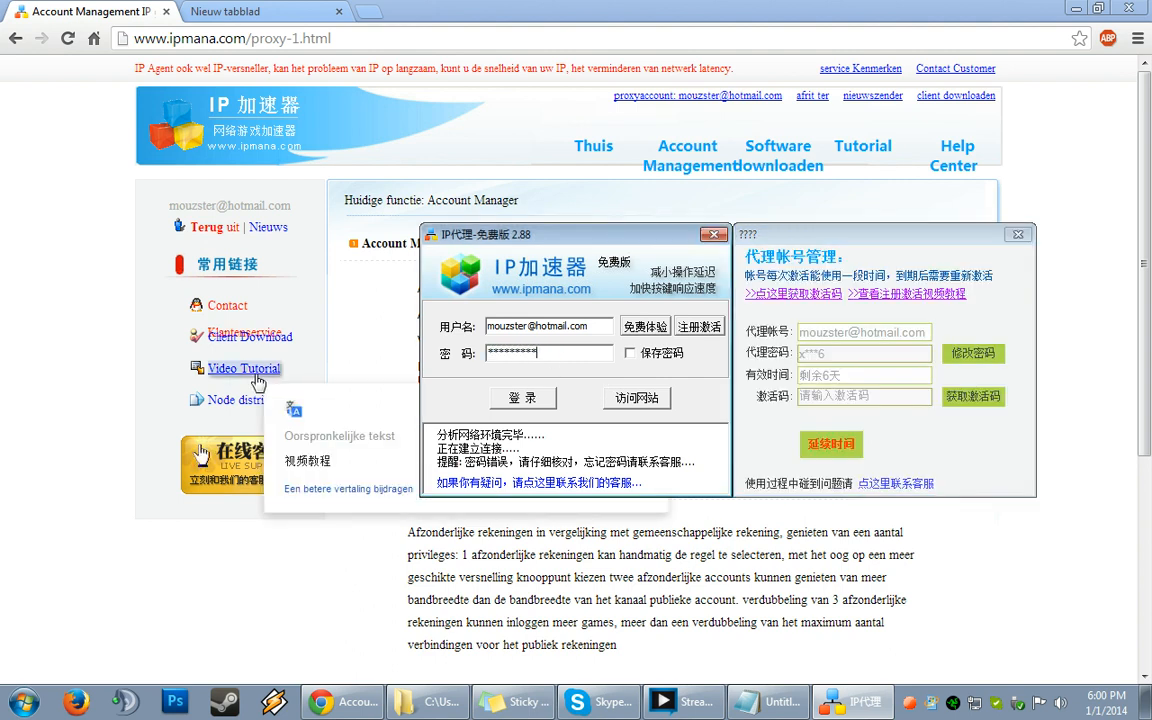
left_click(520, 396)
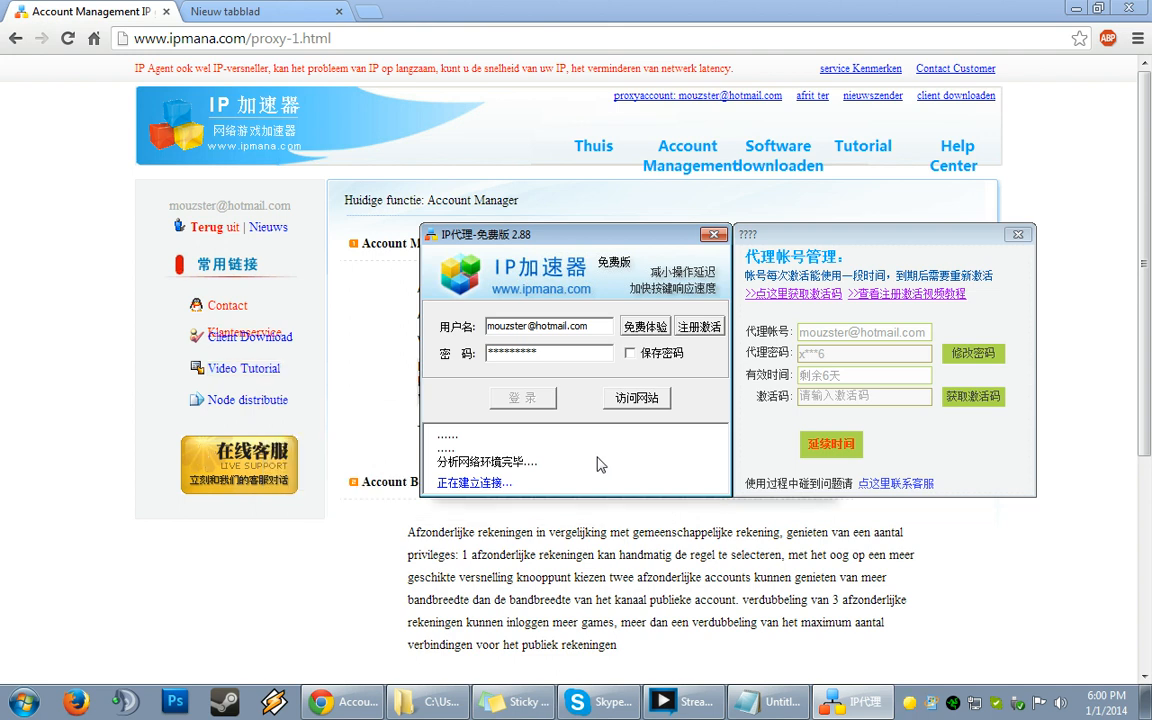
left_click(522, 398)
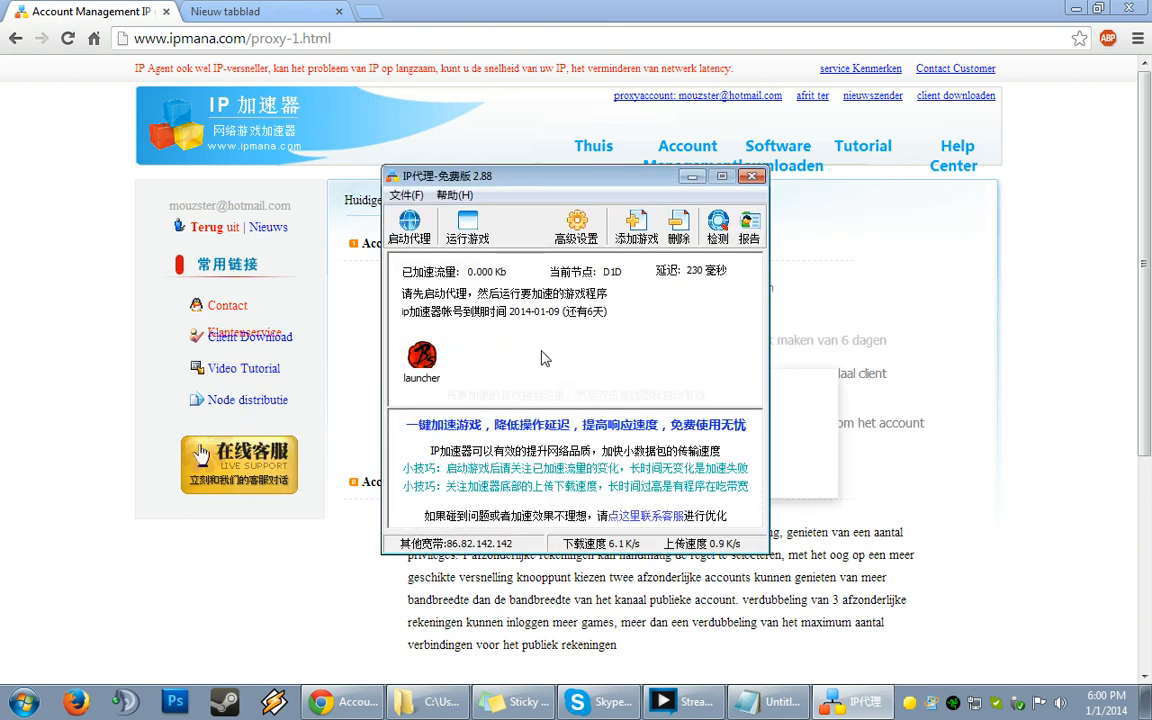
Step: Start acceleration on the launcher entry with an automatically chosen proxy node
right_click(420, 358)
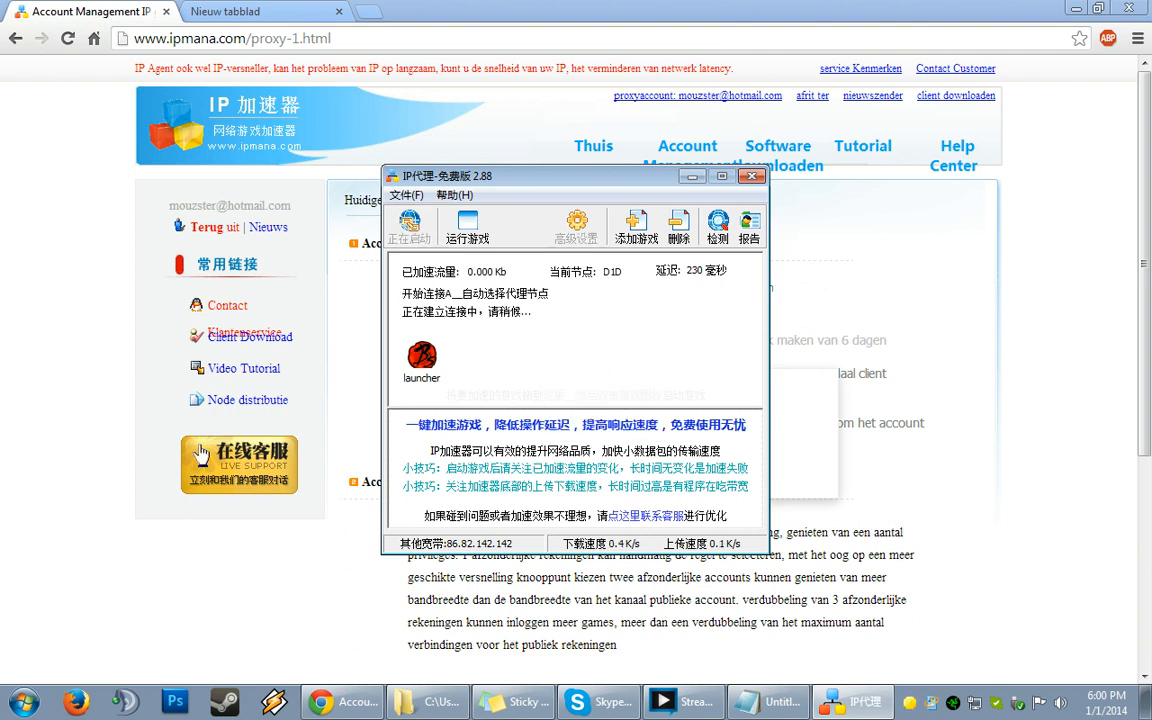
right_click(420, 356)
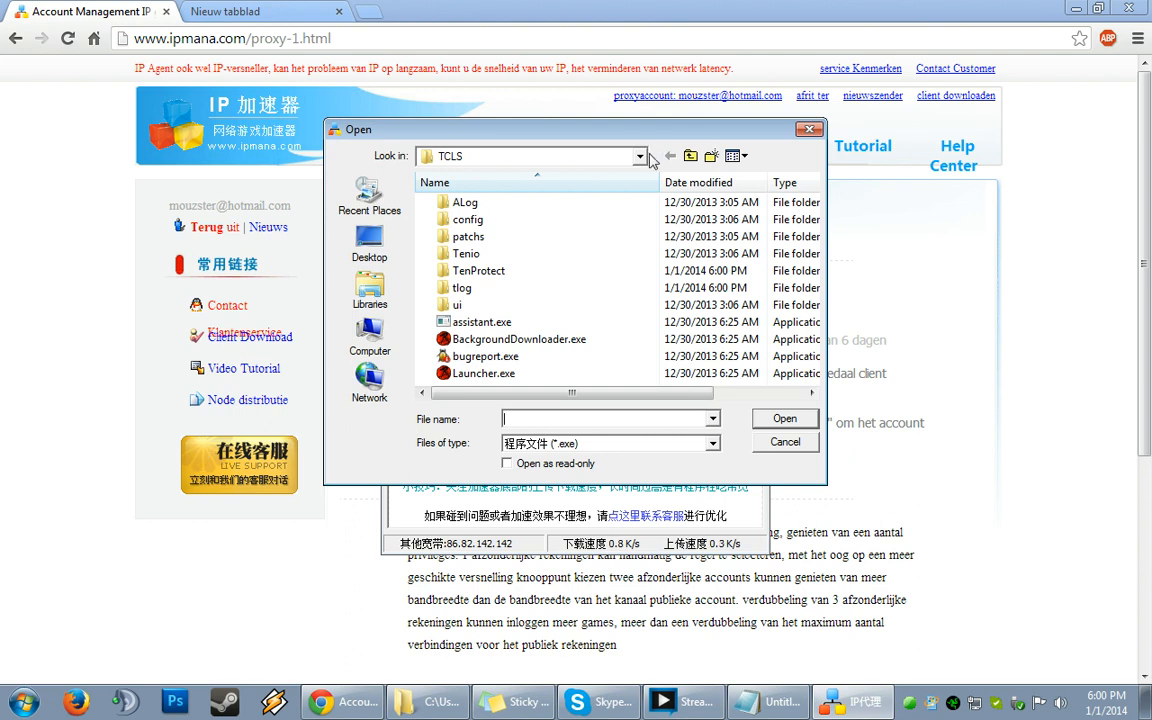
Step: Browse to 腾讯游戏\剑灵_腾讯 and add launcher.exe to the accelerator's game list
left_click(640, 156)
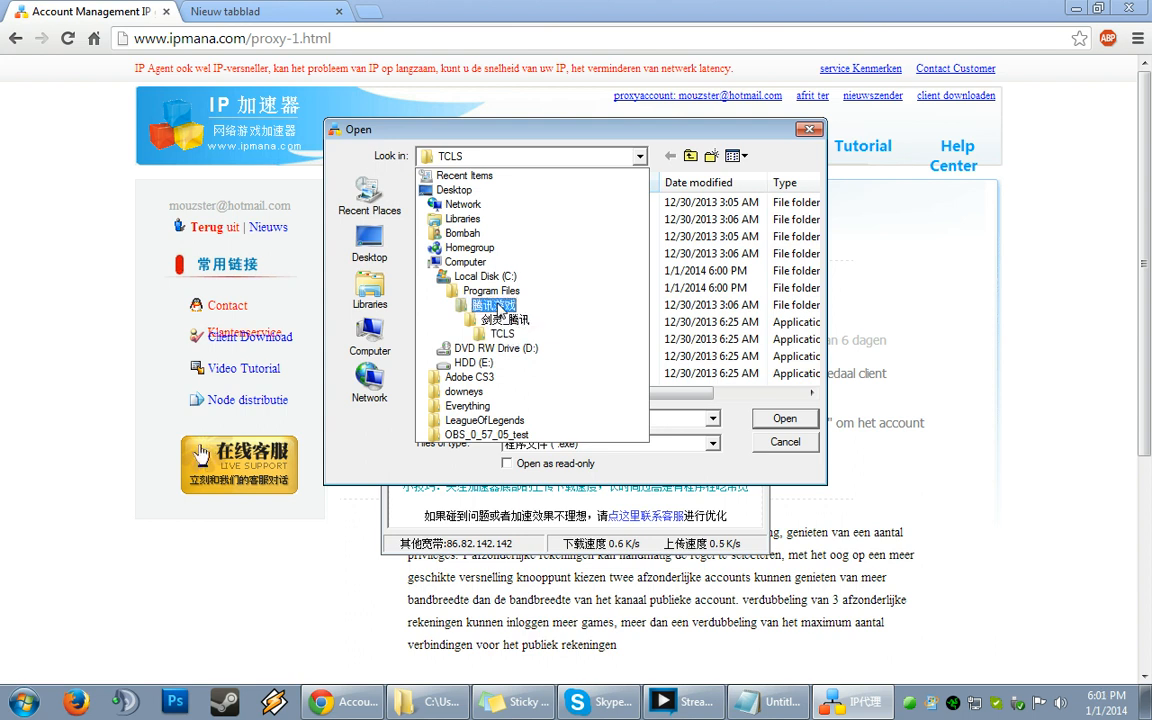
double_click(494, 304)
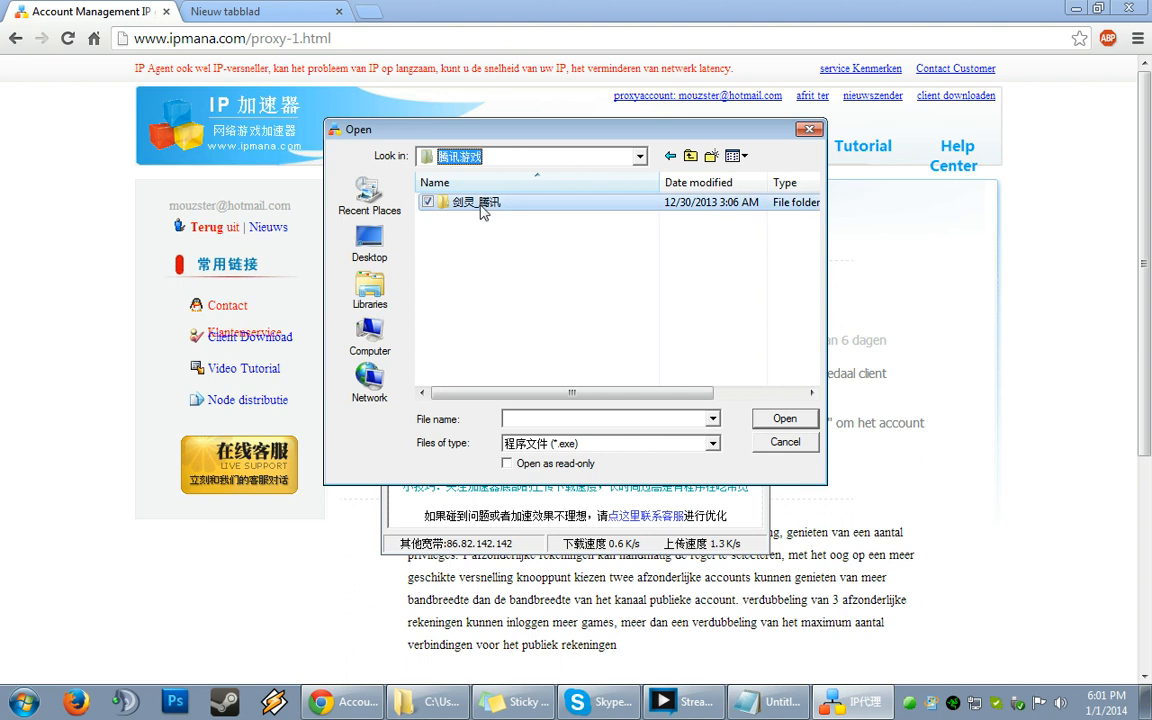
double_click(476, 202)
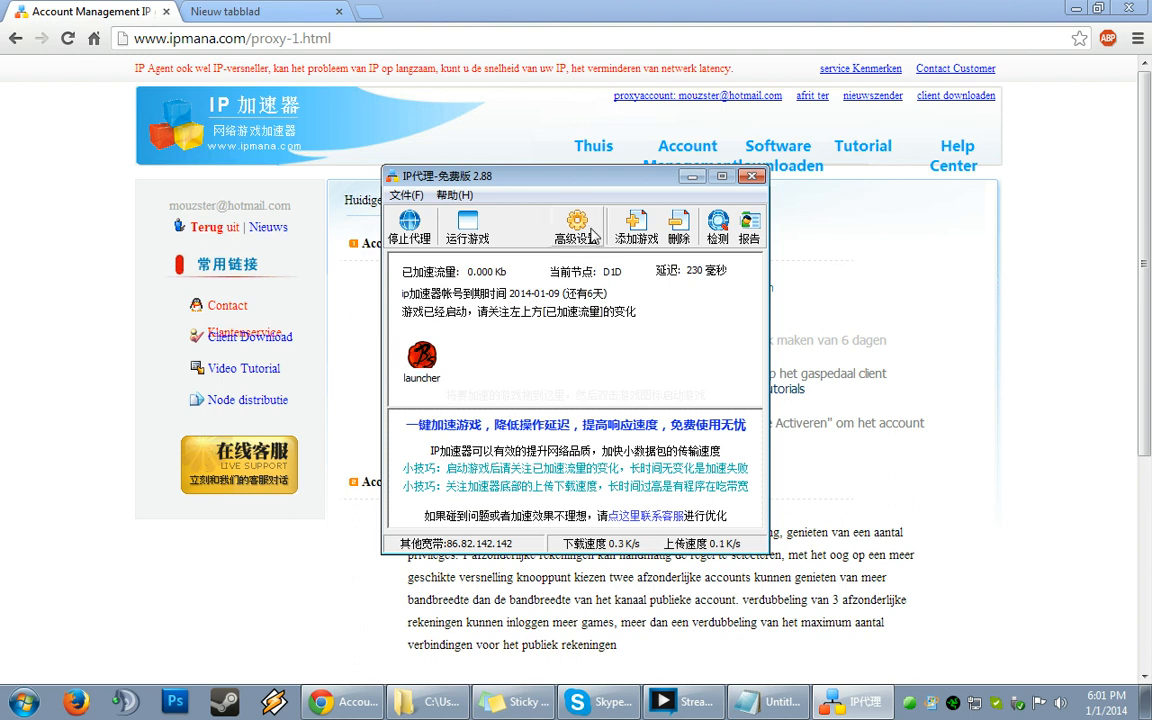
Step: Stop the proxy via 停止代理 to reveal the server node tree with latency and port details
left_click(576, 224)
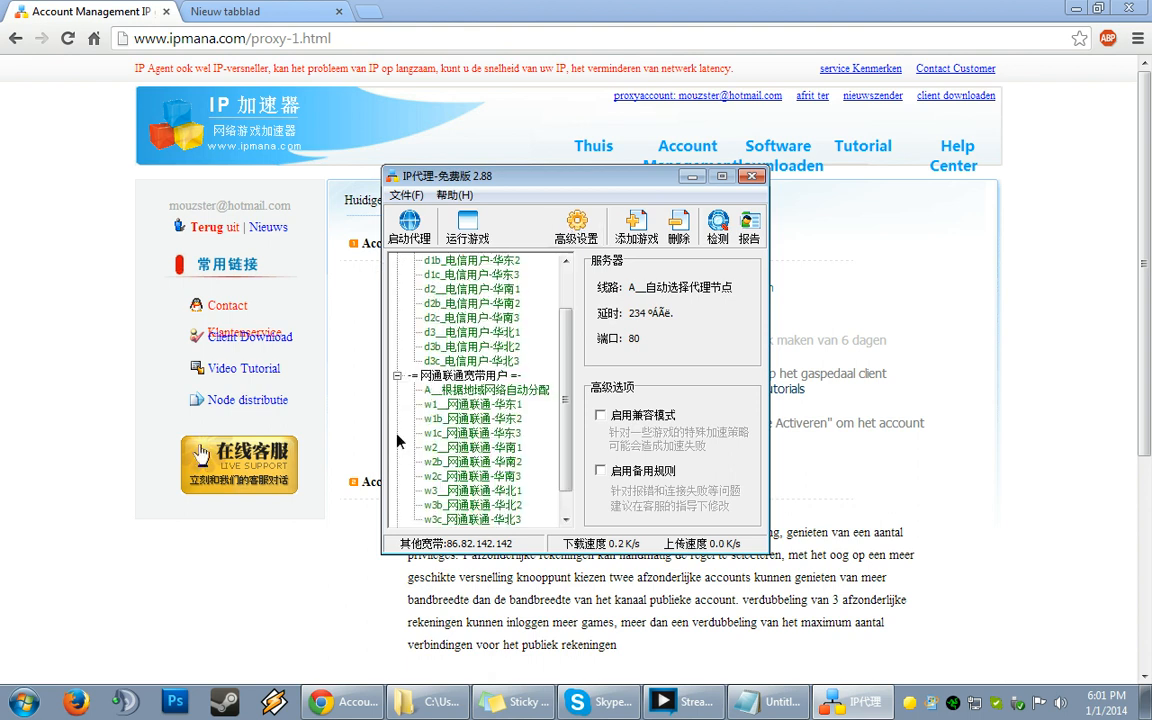
Step: Browse the node tree, trying the telecom automatic node and a 铁通移动 South China node
scroll("down", 3)
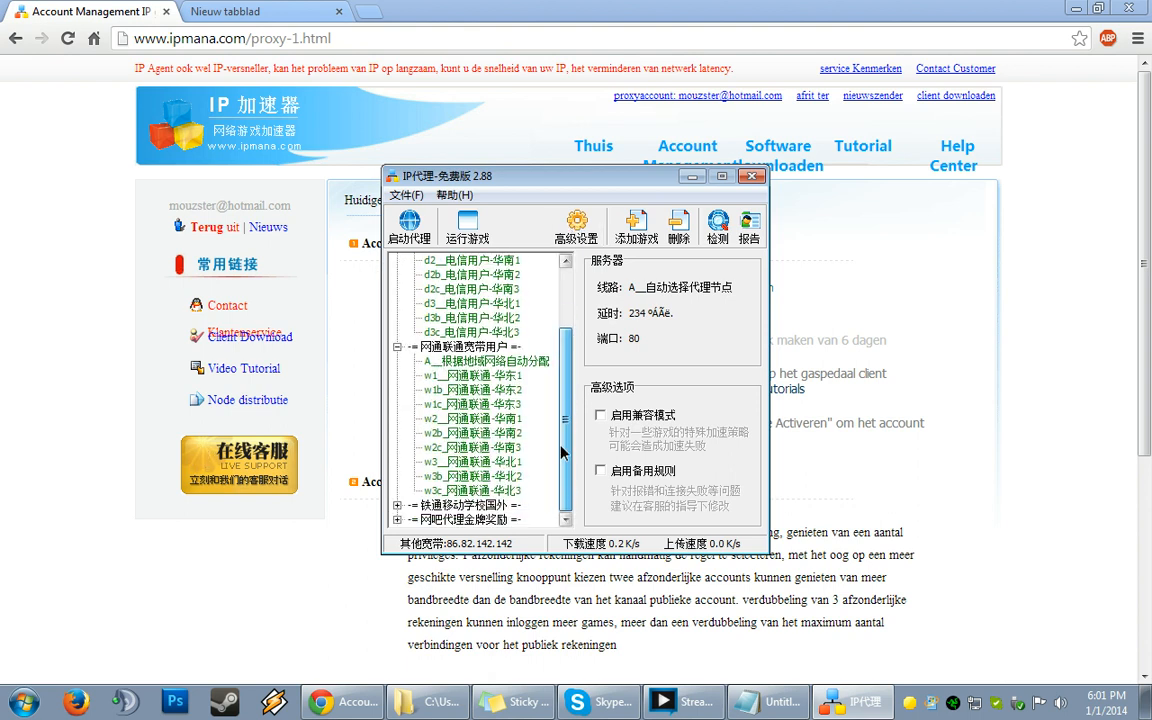
scroll("down", 3)
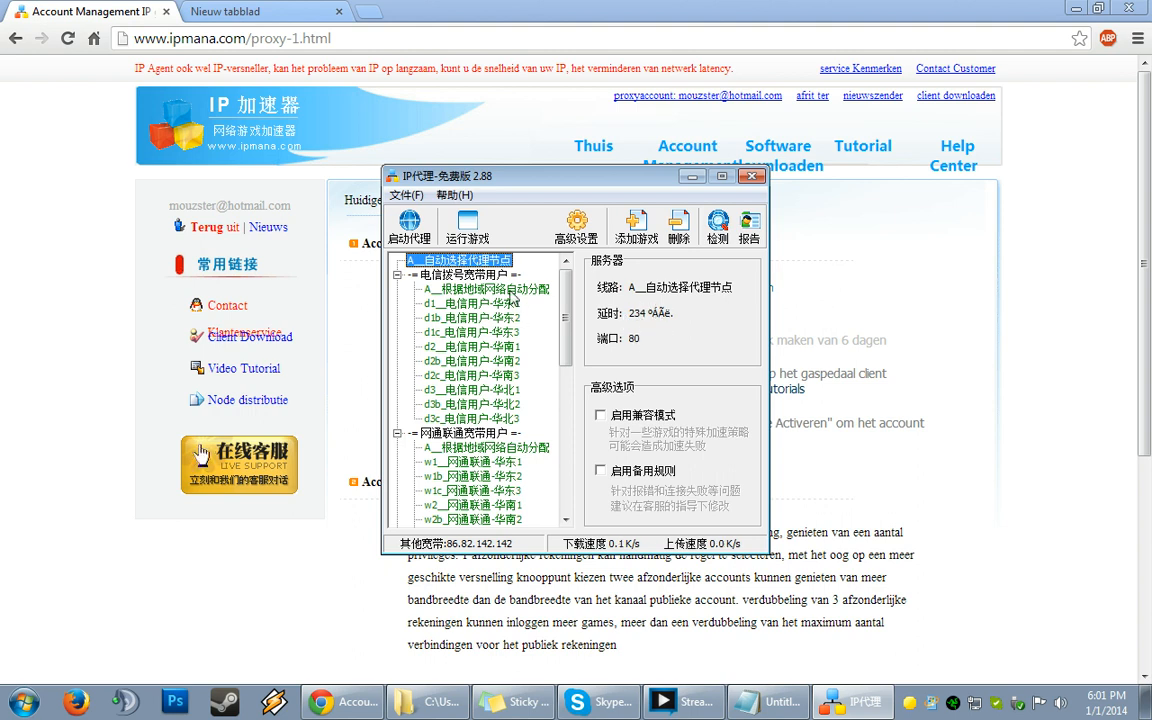
left_click(488, 288)
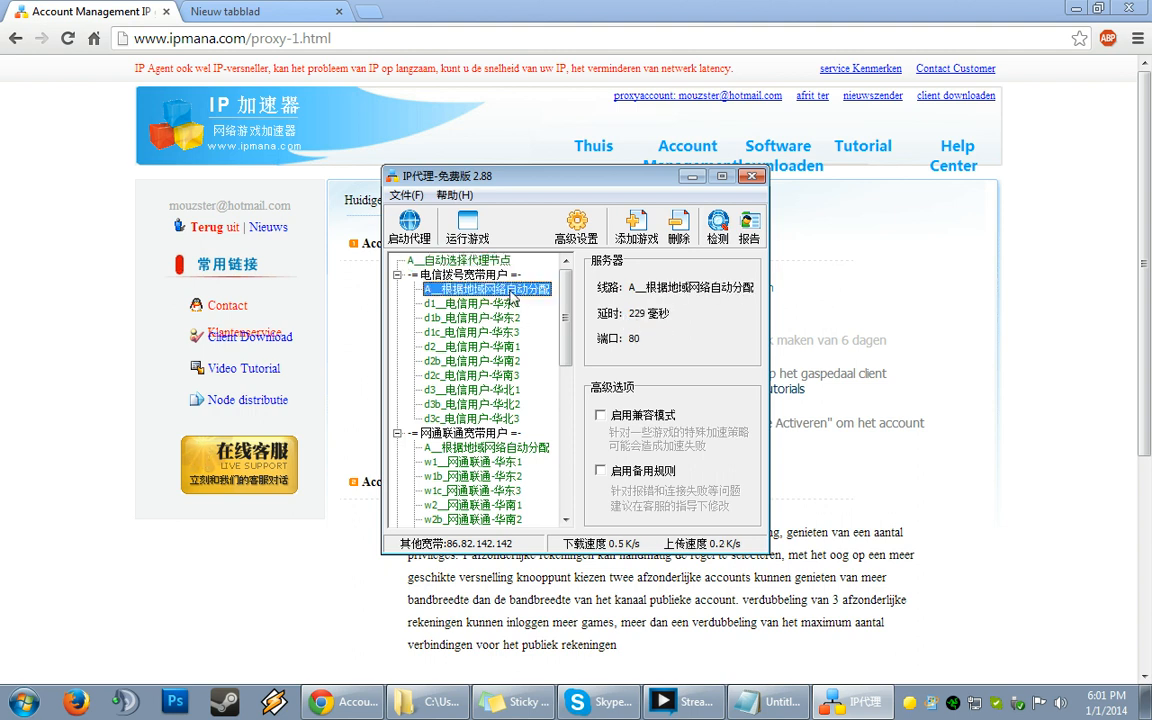
scroll("down", 3)
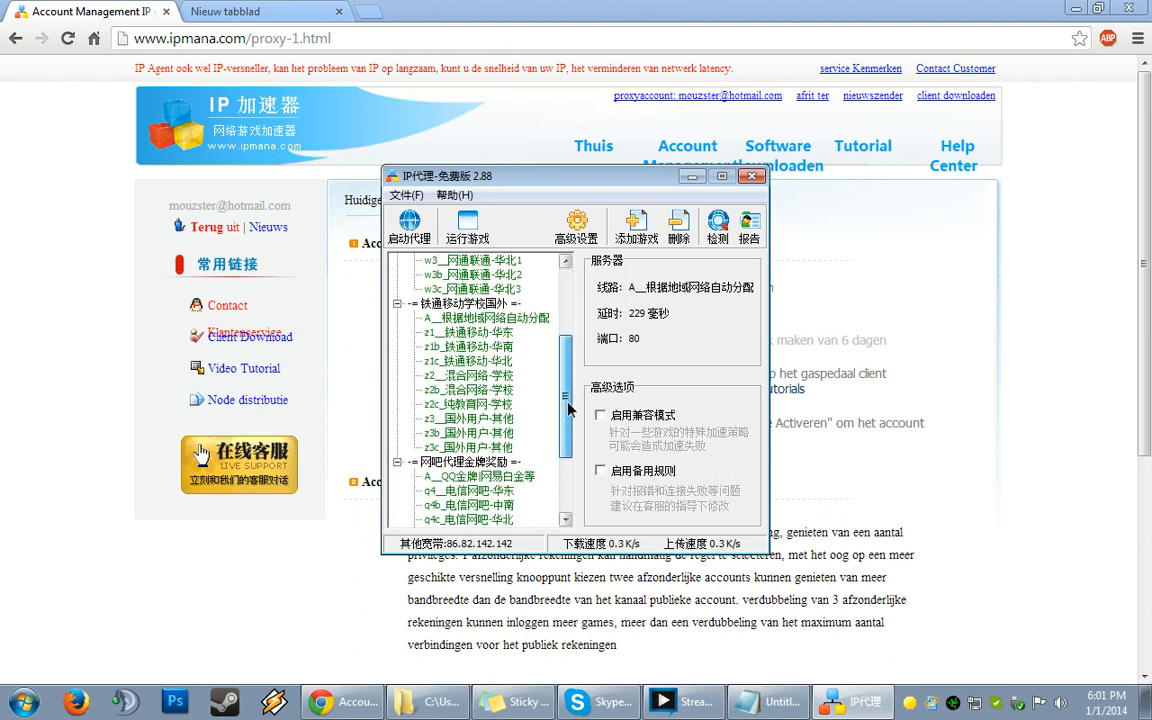
left_click(470, 346)
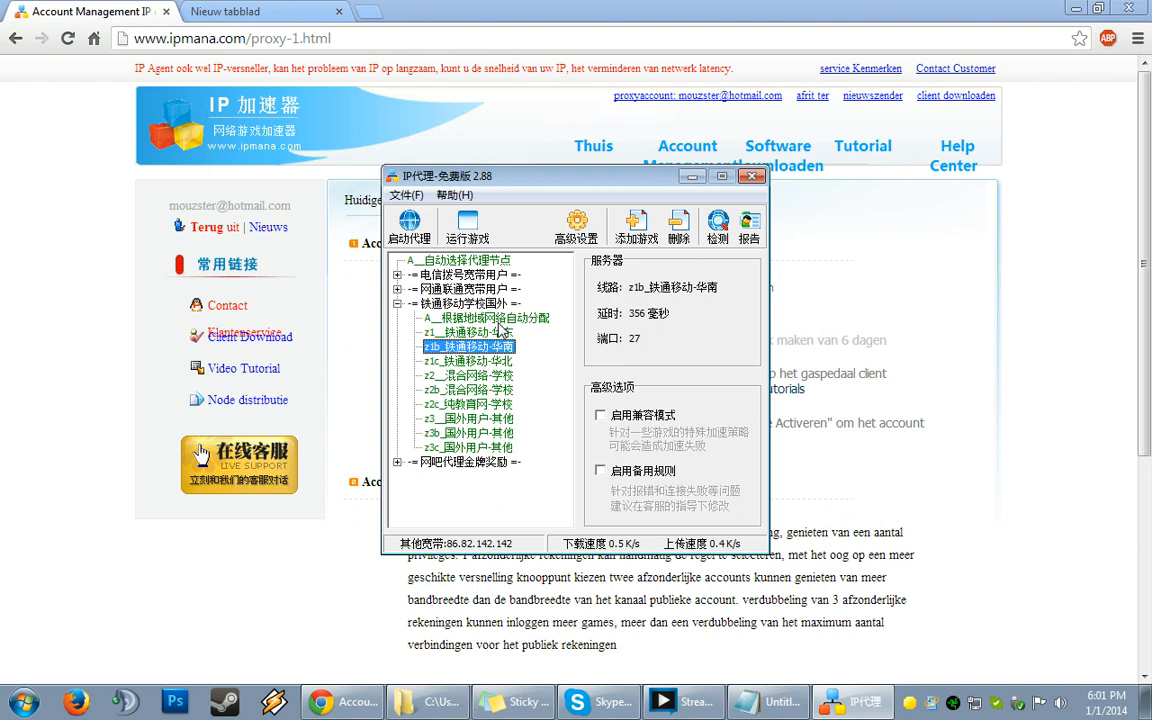
Step: Select A_根据地域的自动分配 under 电信用户 and start the proxy, connecting through node D1D
left_click(396, 274)
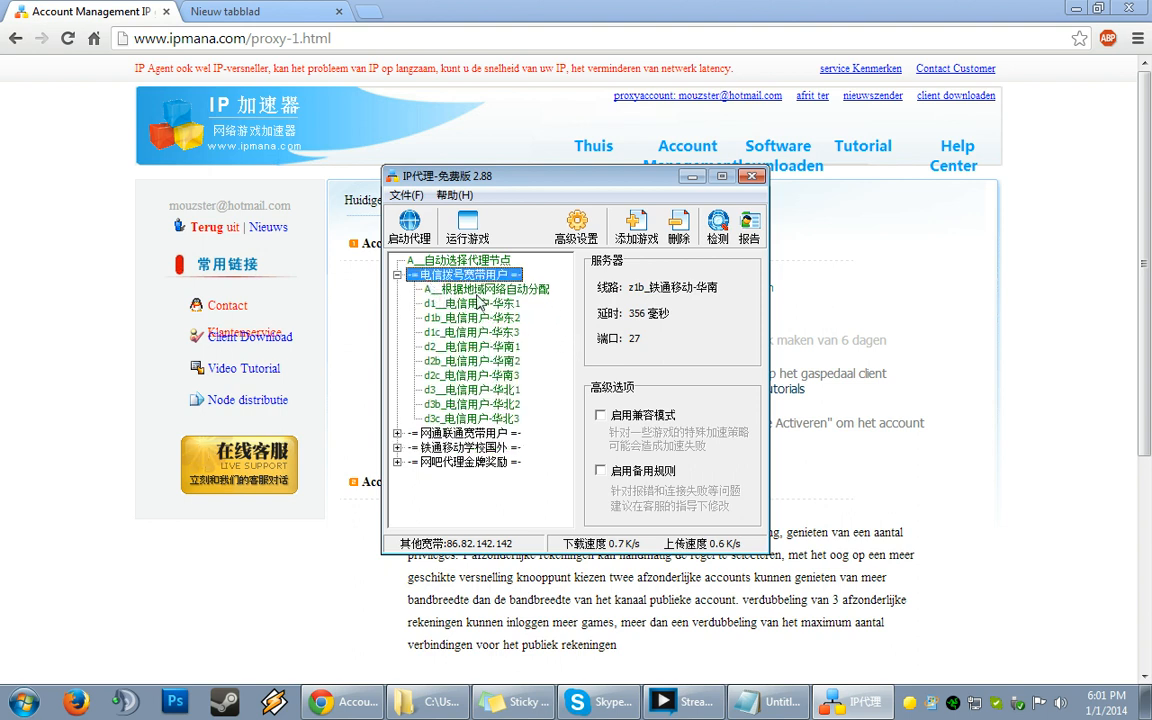
left_click(486, 288)
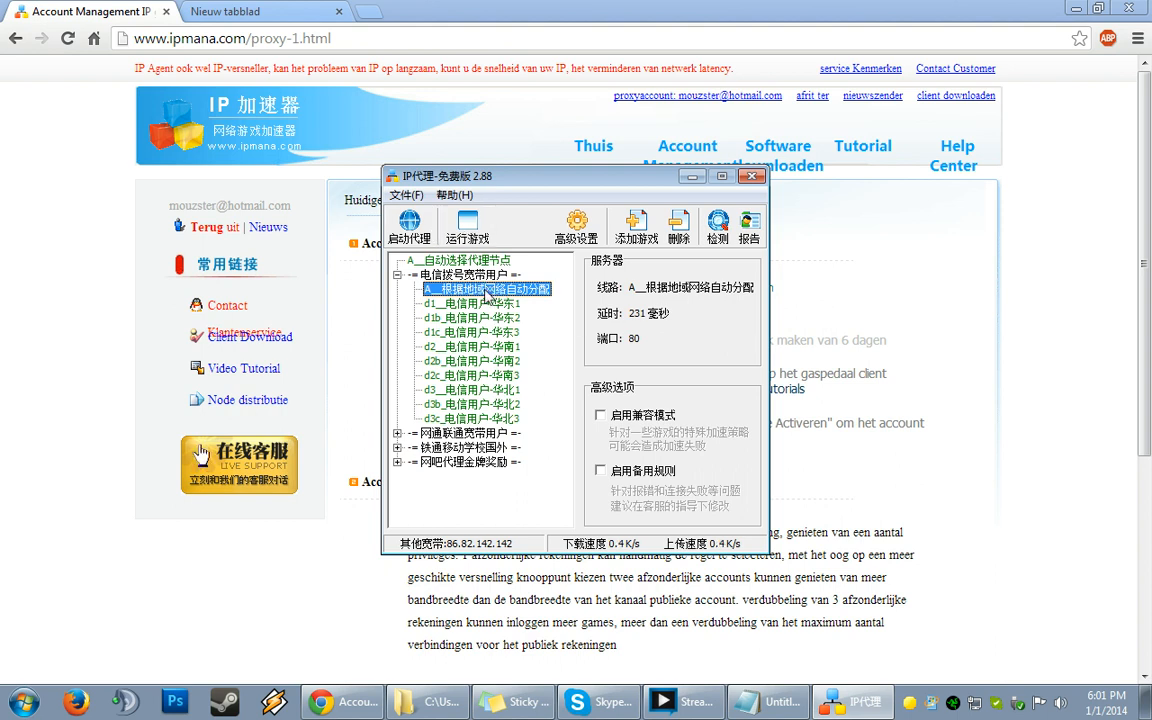
left_click(408, 224)
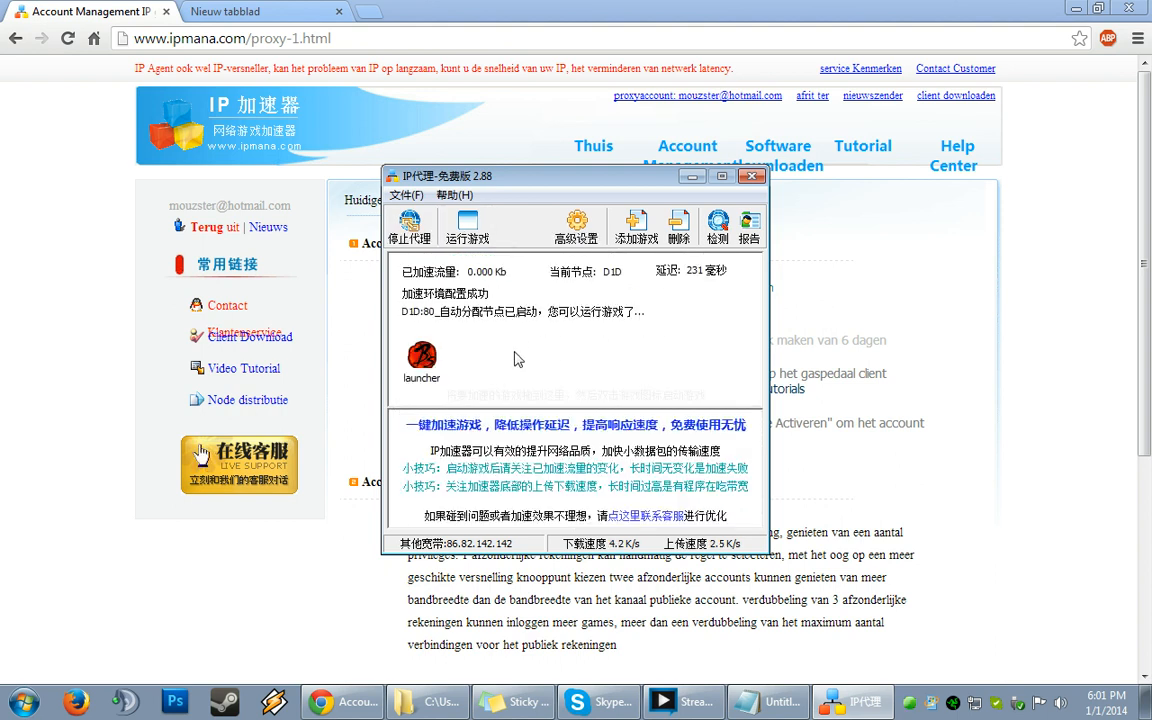
mouse_move(476, 408)
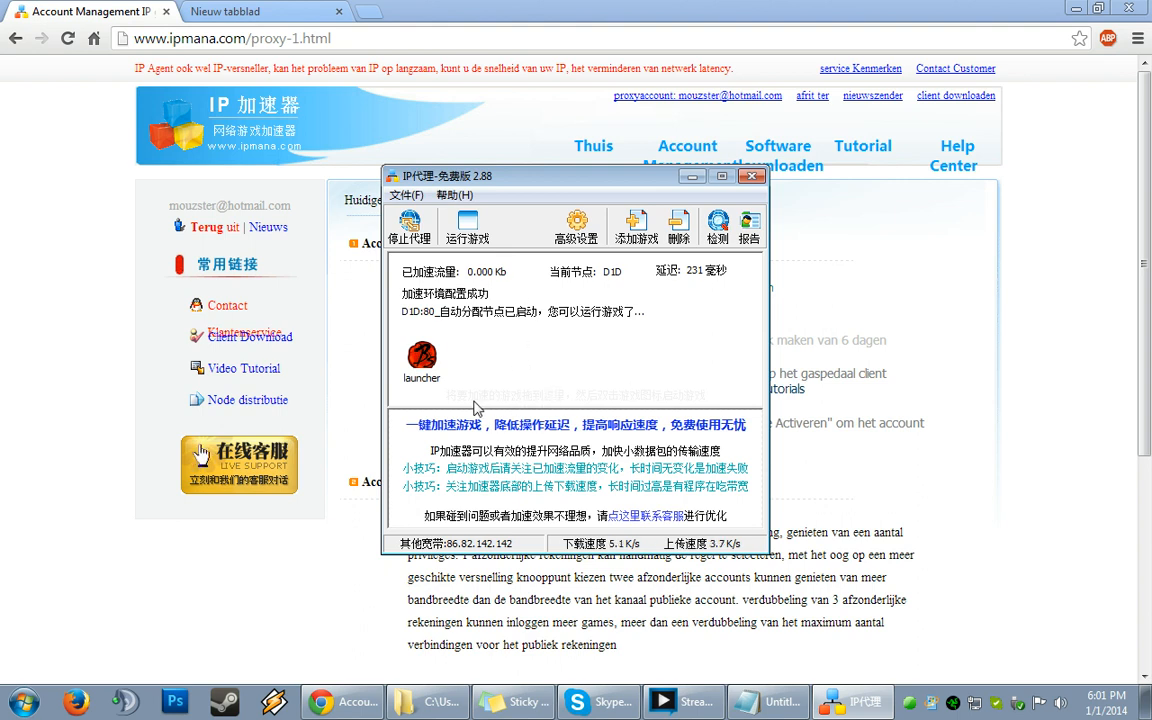
Step: Run the launcher via 运行程序 so its traffic flows through the active acceleration
right_click(420, 360)
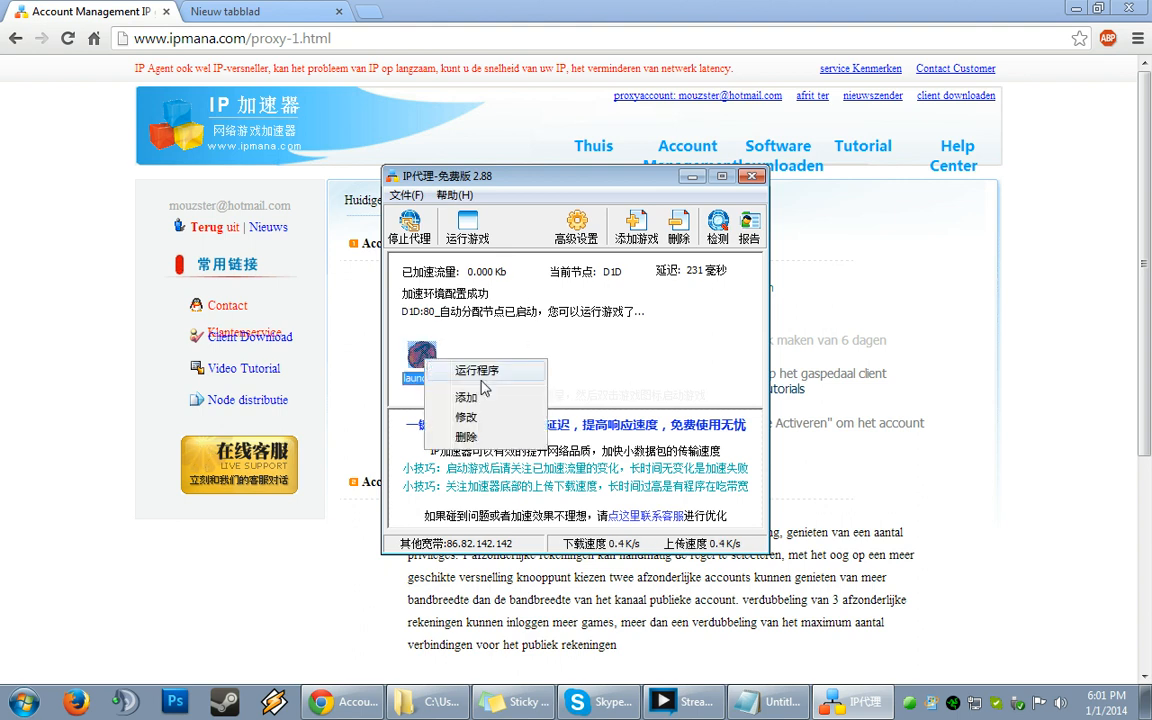
left_click(476, 370)
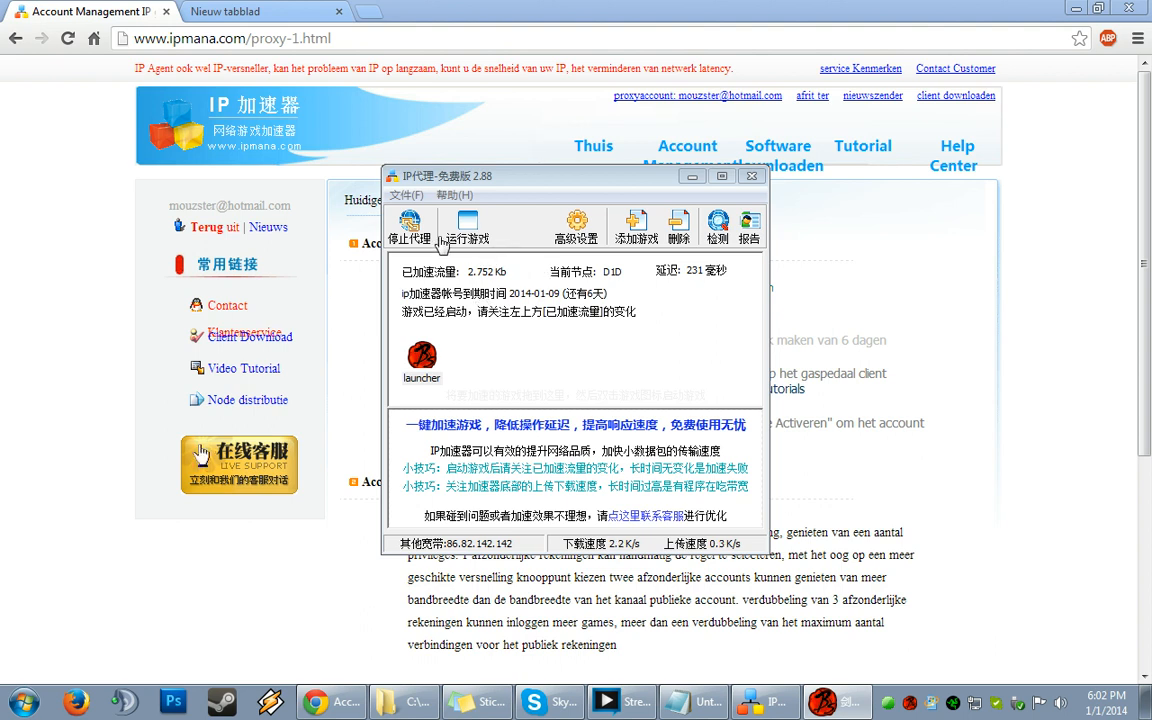
mouse_move(1088, 332)
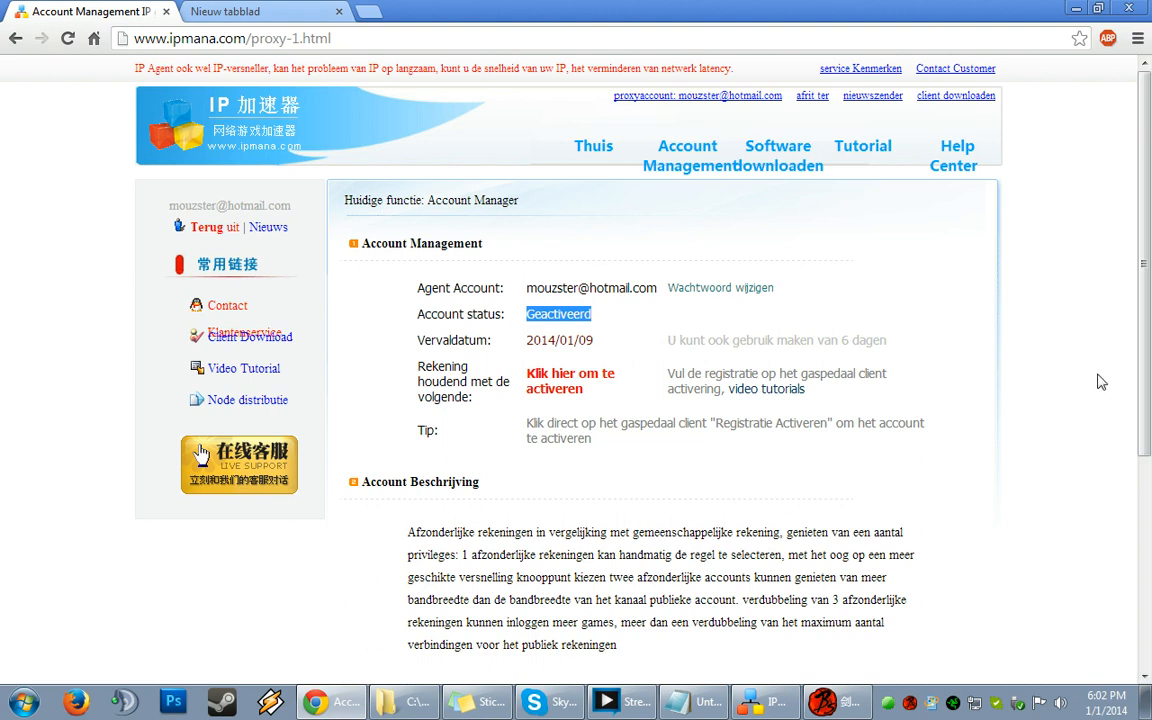
mouse_move(1064, 400)
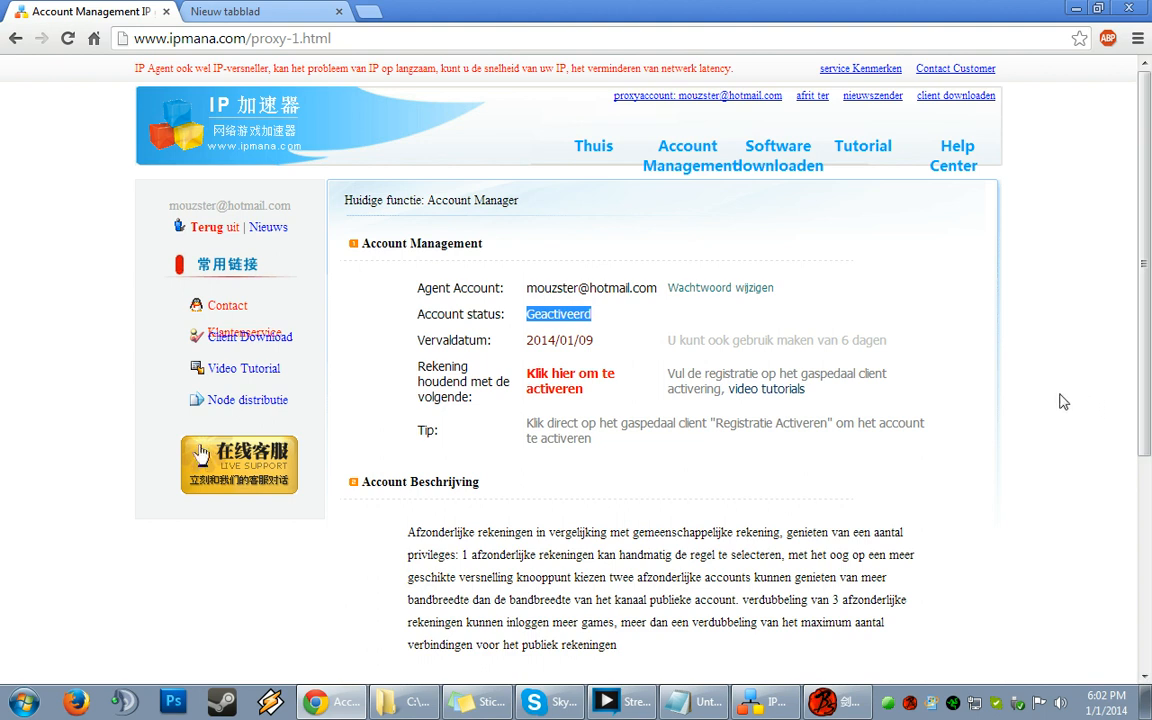